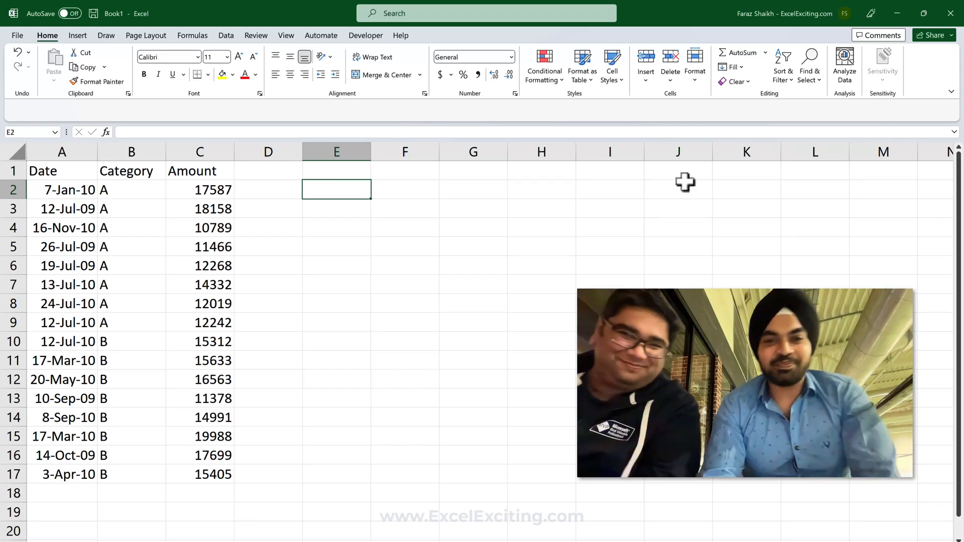
# Step: Try the ribbon filter on the table header row, turn it off, and select a Category B cell
pyautogui.click(131, 208)
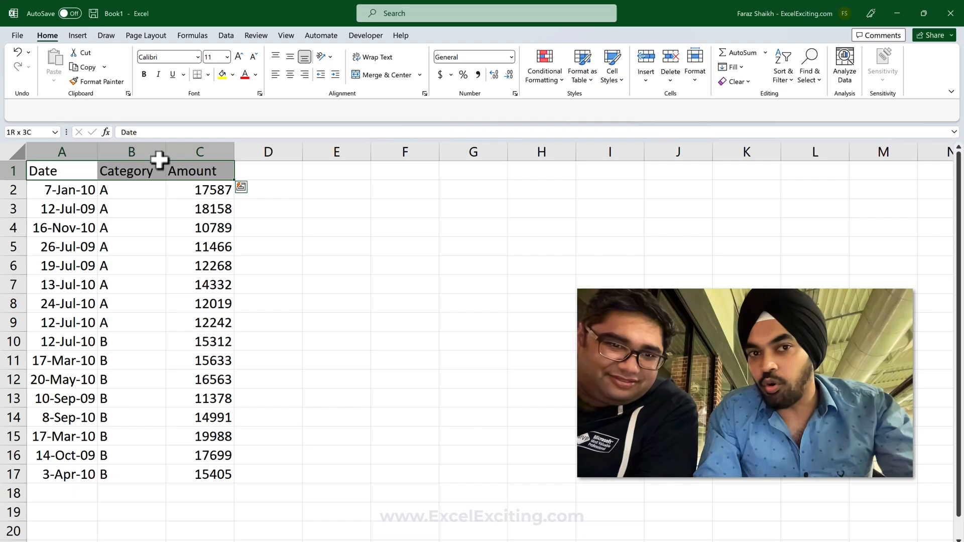
pyautogui.click(226, 35)
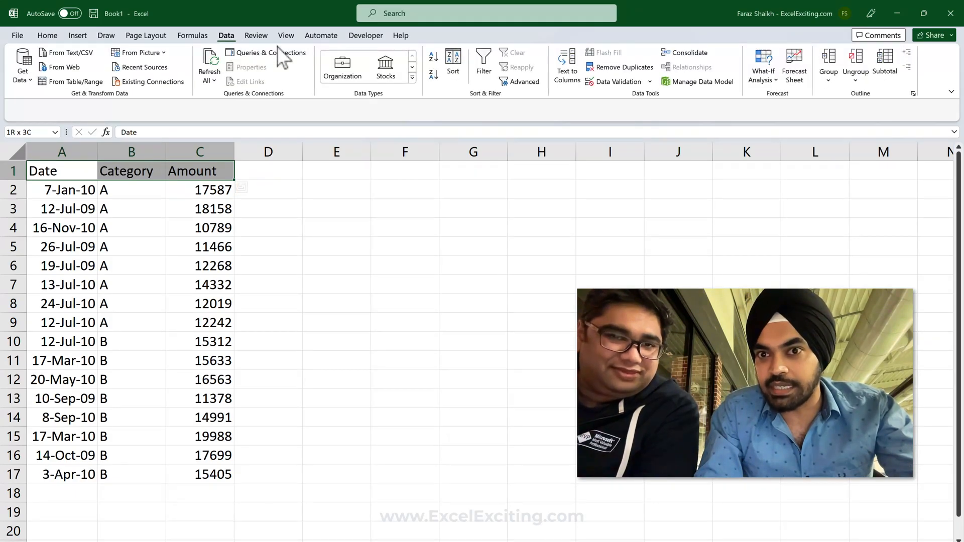
pyautogui.click(483, 64)
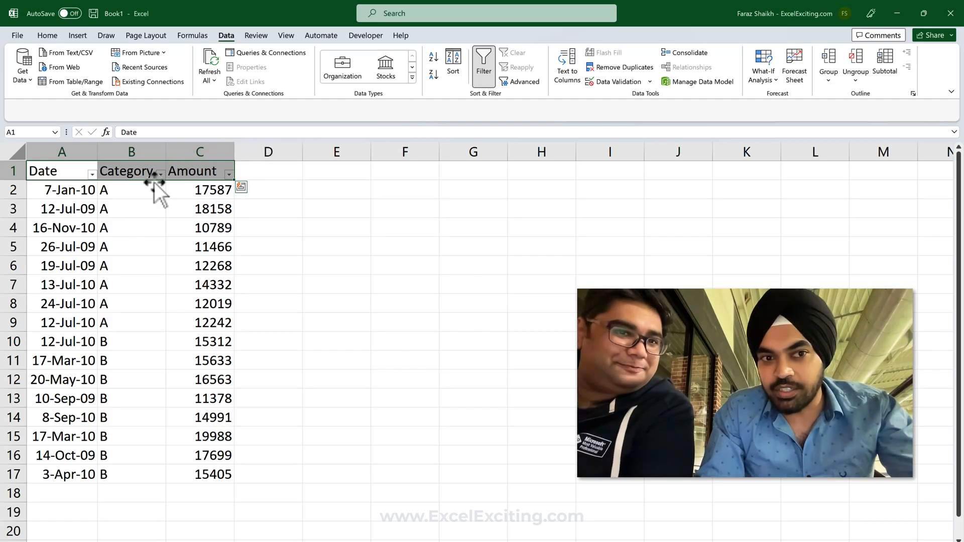
pyautogui.click(158, 171)
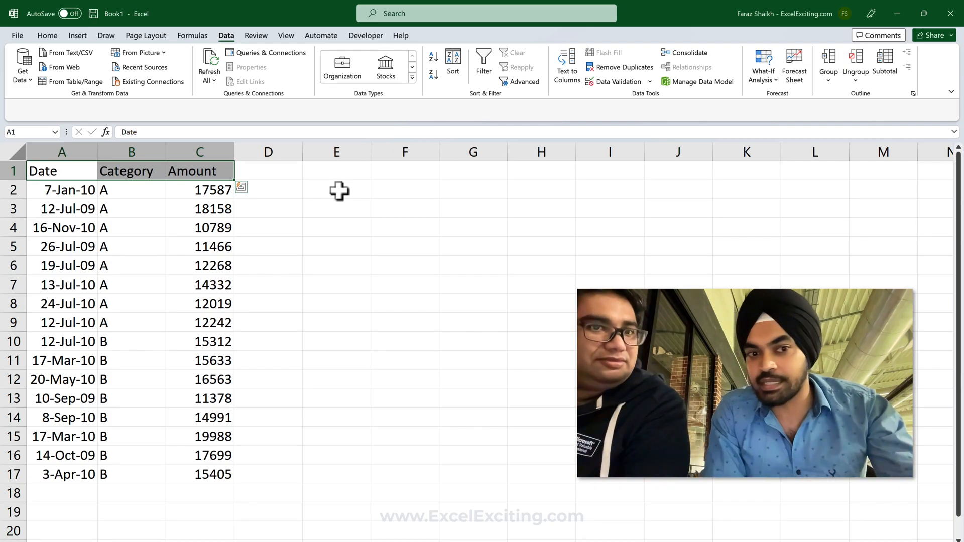
pyautogui.click(131, 342)
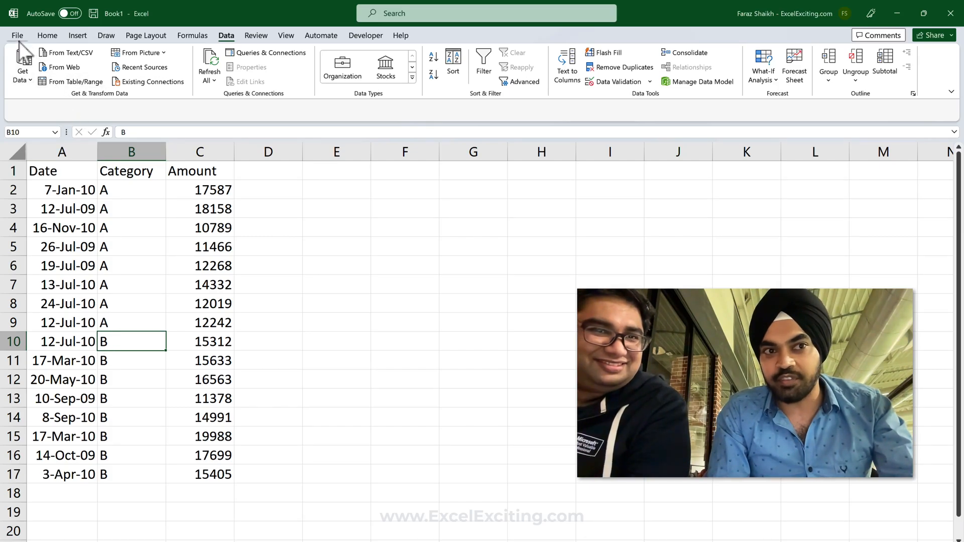
# Step: Add the AutoFilter command from Commands Not in the Ribbon to the Quick Access Toolbar
pyautogui.click(17, 35)
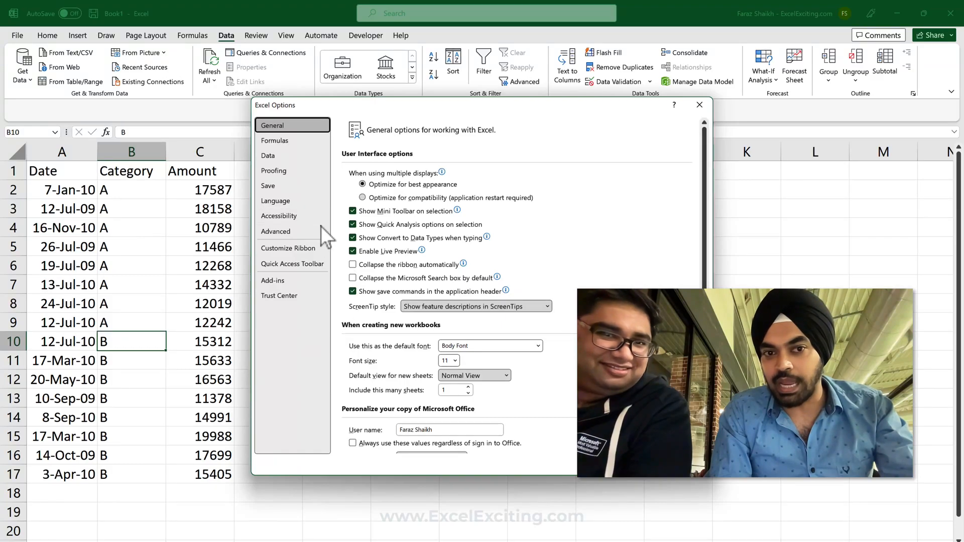
pyautogui.click(291, 264)
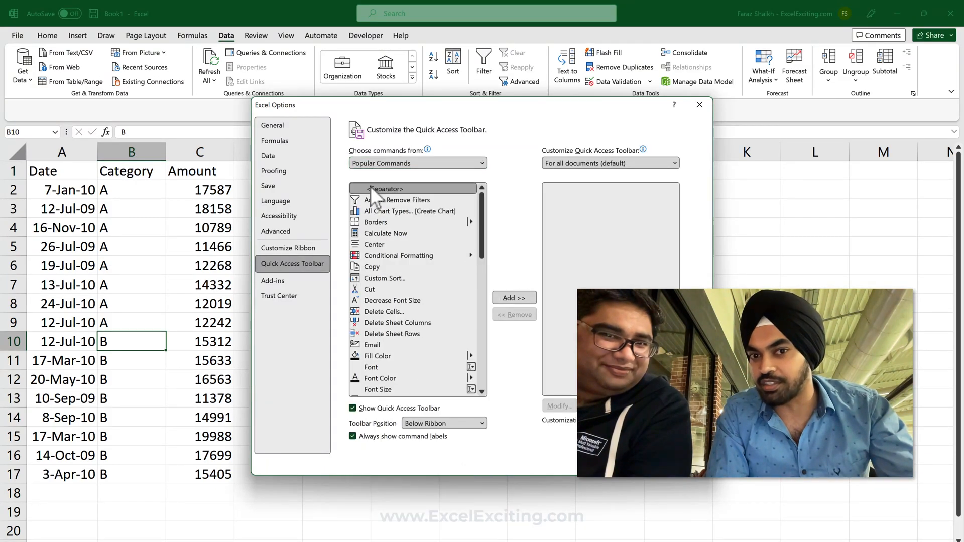
pyautogui.click(417, 162)
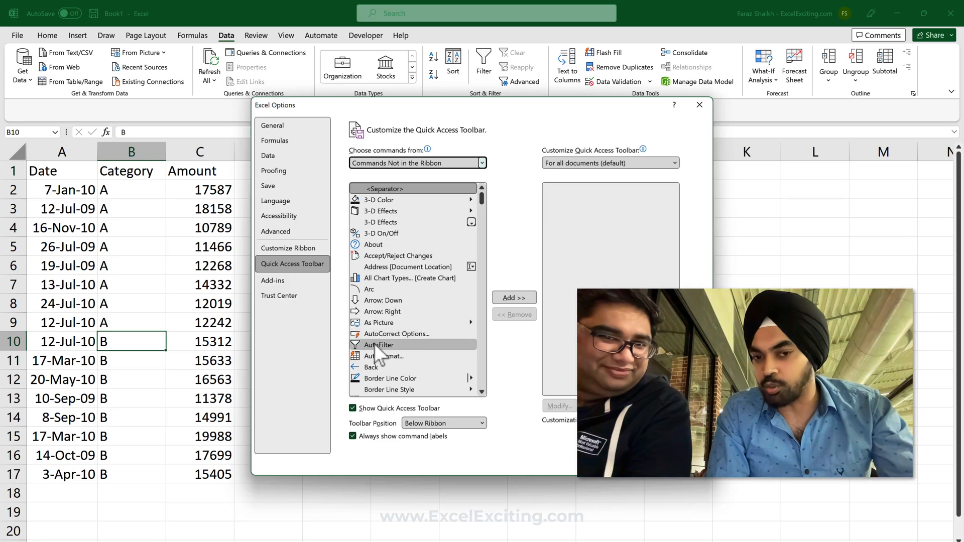
pyautogui.click(378, 344)
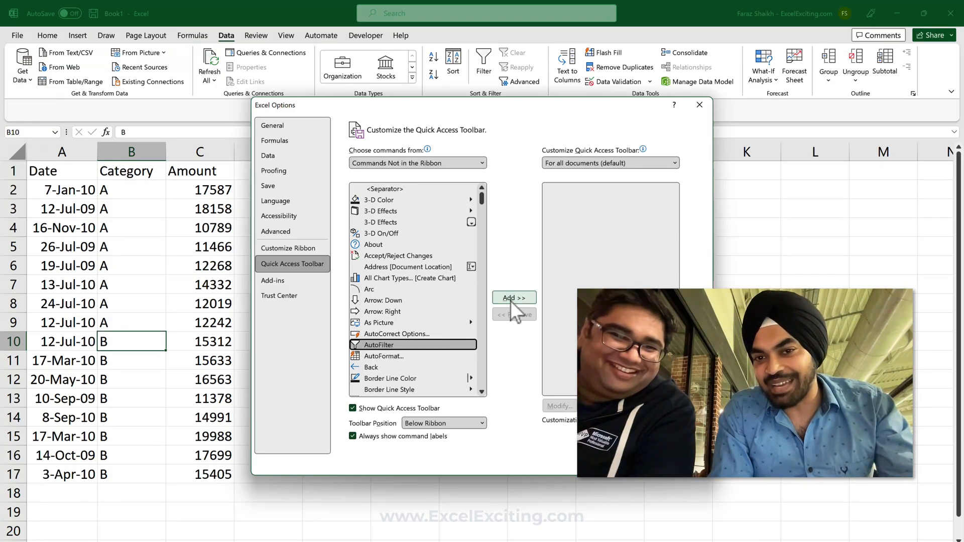
pyautogui.click(513, 297)
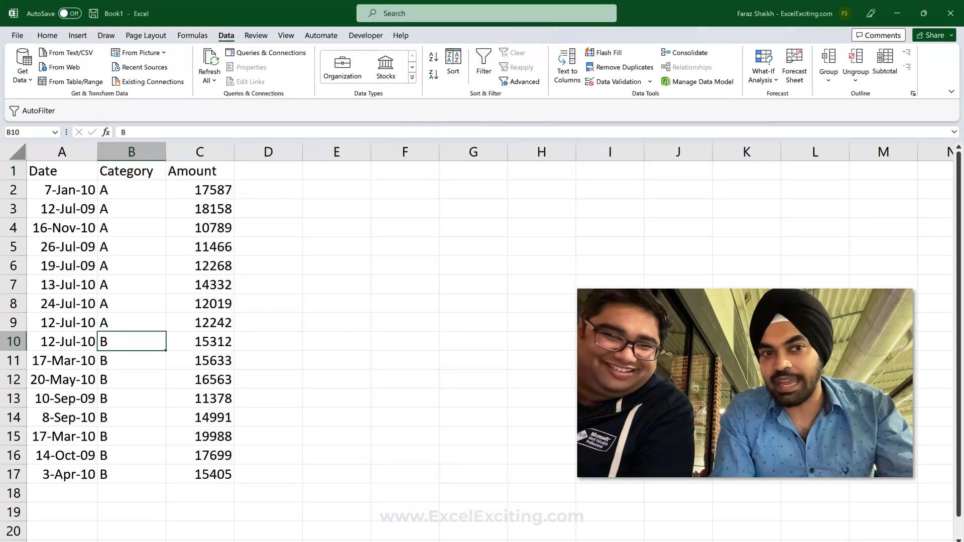
pyautogui.moveTo(81, 120)
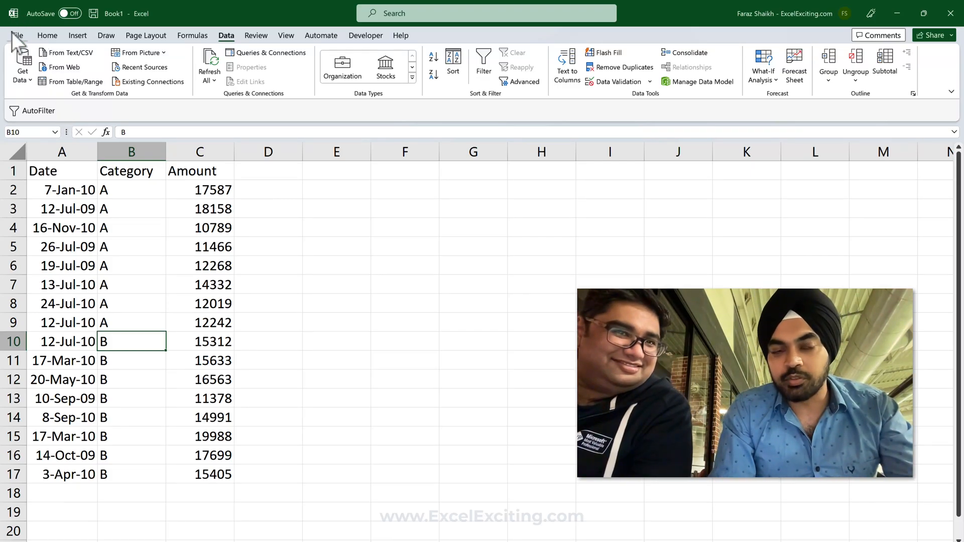
pyautogui.click(16, 36)
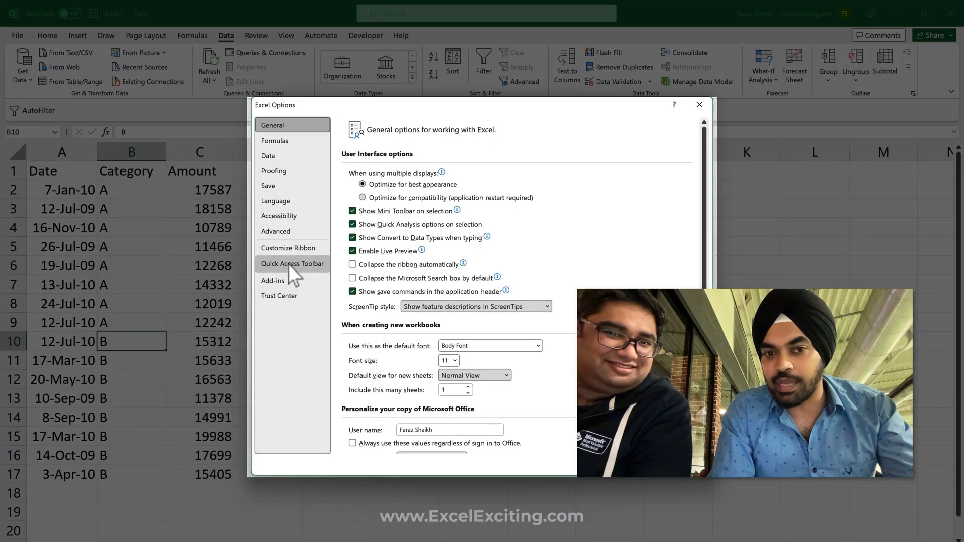
pyautogui.click(291, 264)
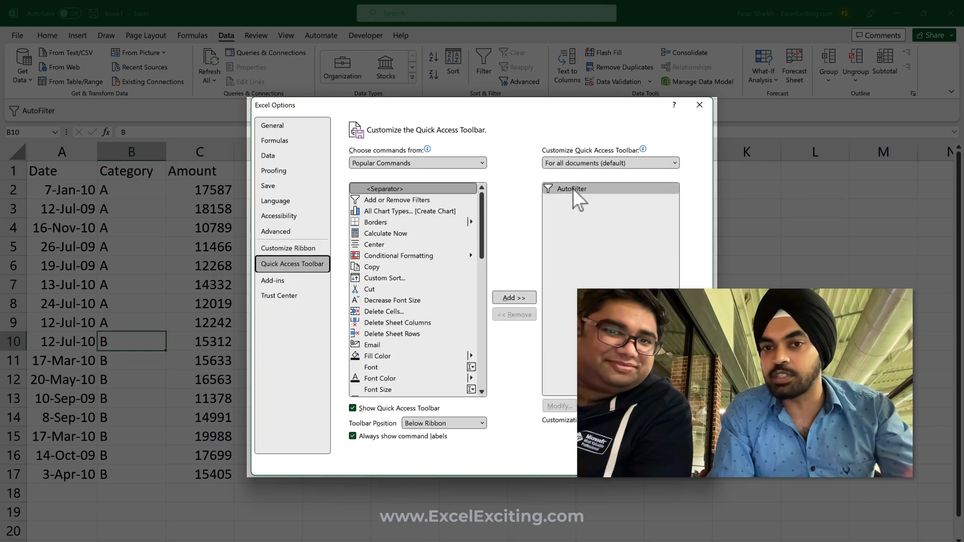
pyautogui.click(570, 189)
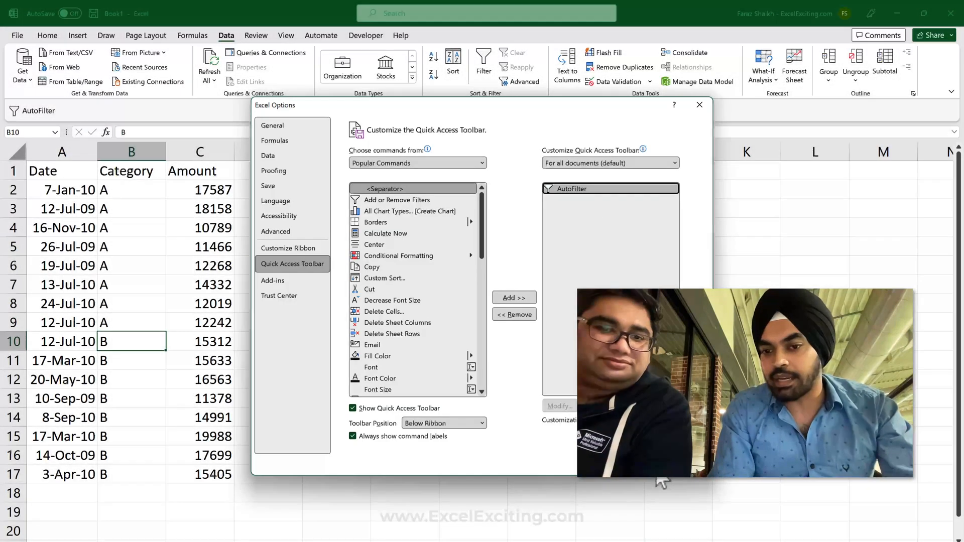
pyautogui.click(698, 105)
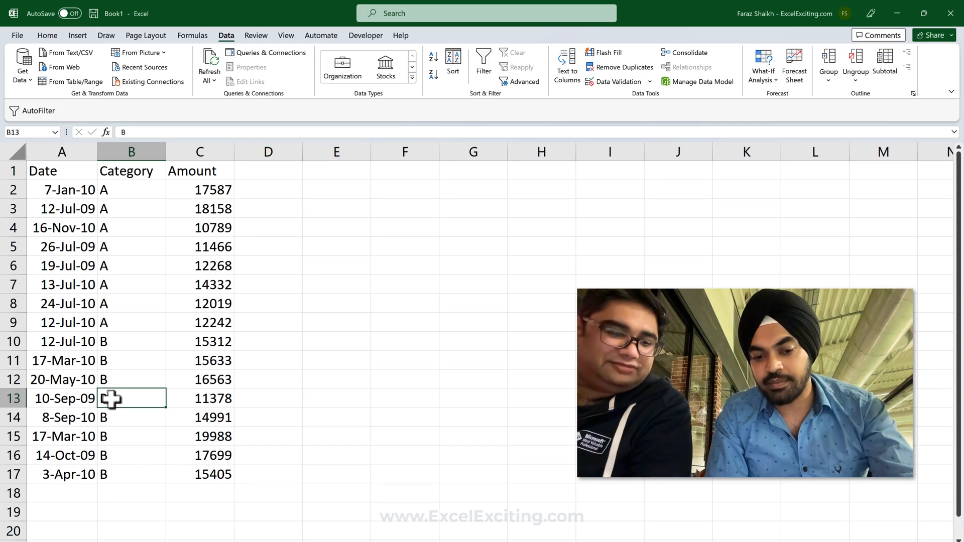
pyautogui.click(483, 62)
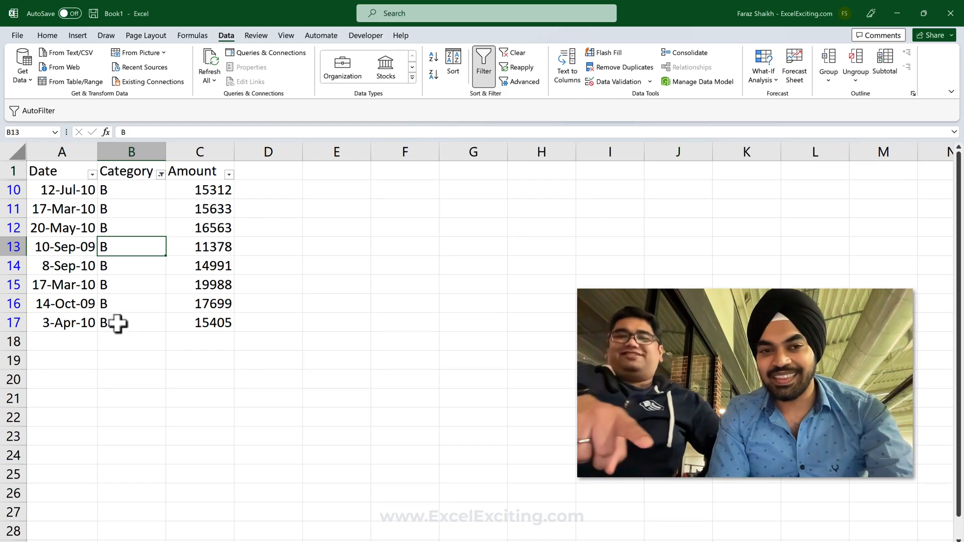
pyautogui.moveTo(107, 290)
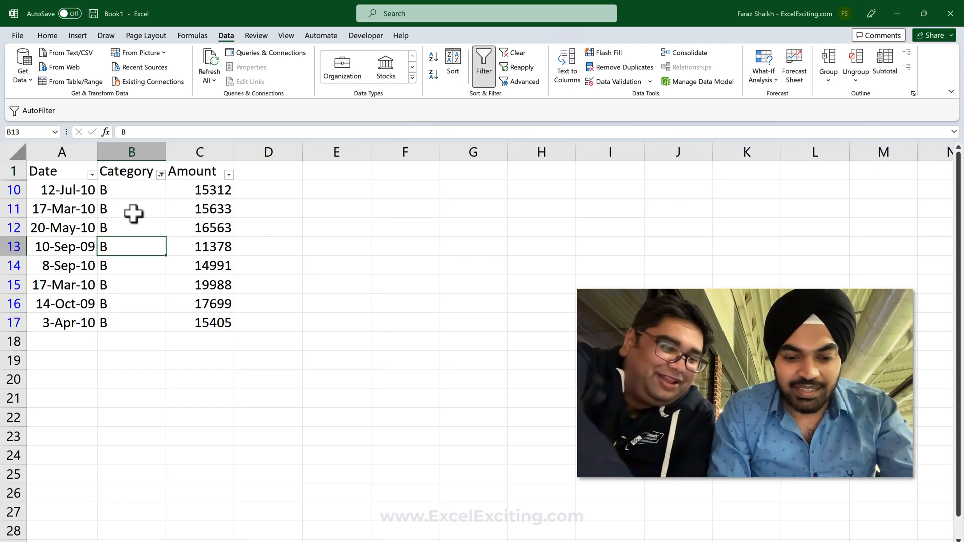
pyautogui.click(483, 61)
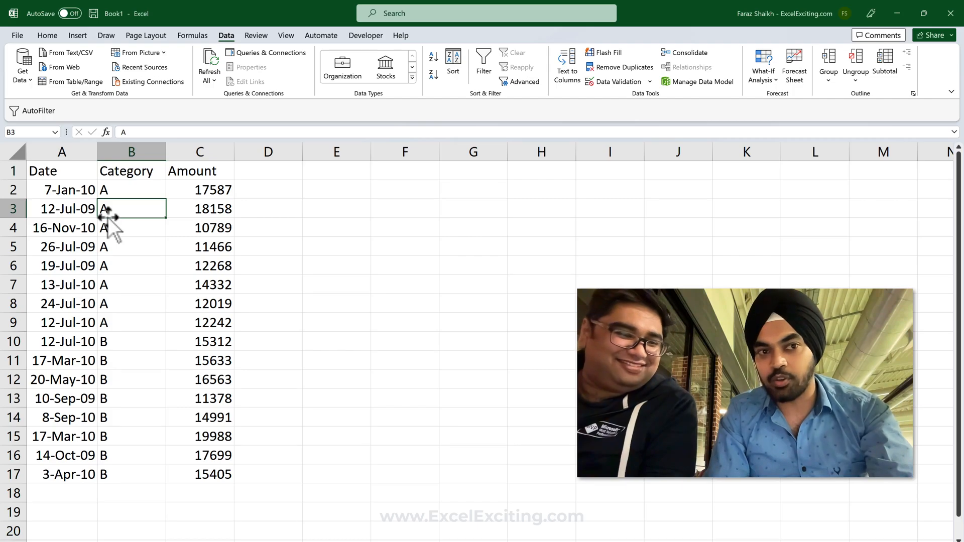
pyautogui.click(483, 61)
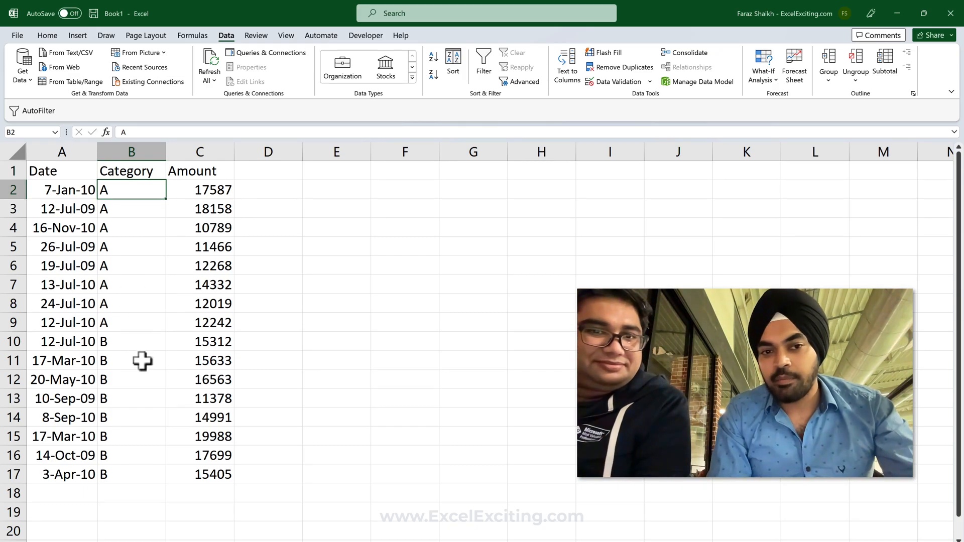
pyautogui.moveTo(216, 407)
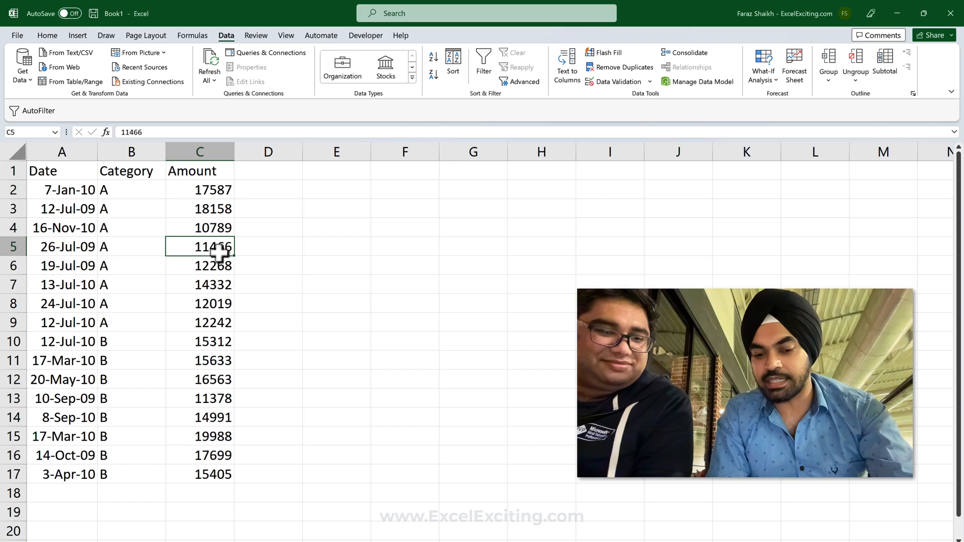
pyautogui.click(483, 61)
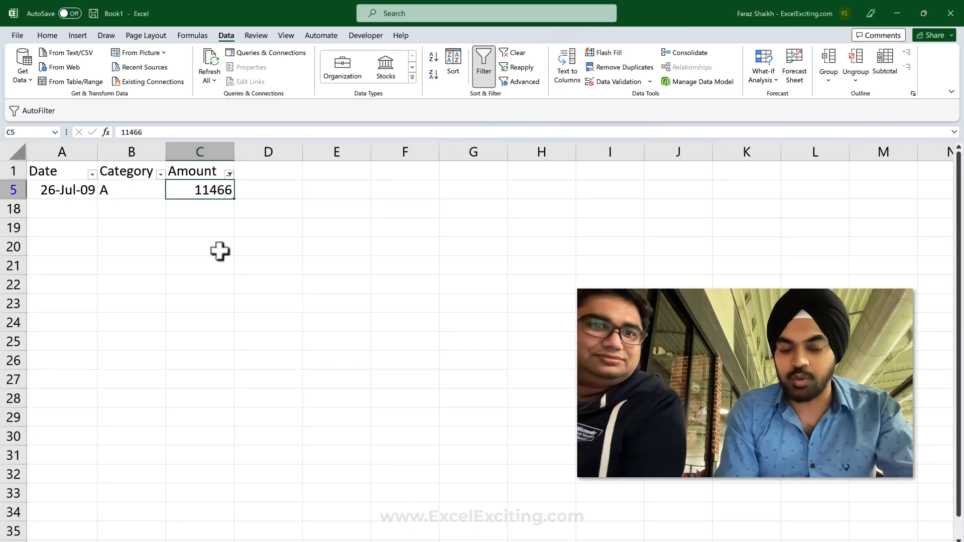
pyautogui.click(483, 66)
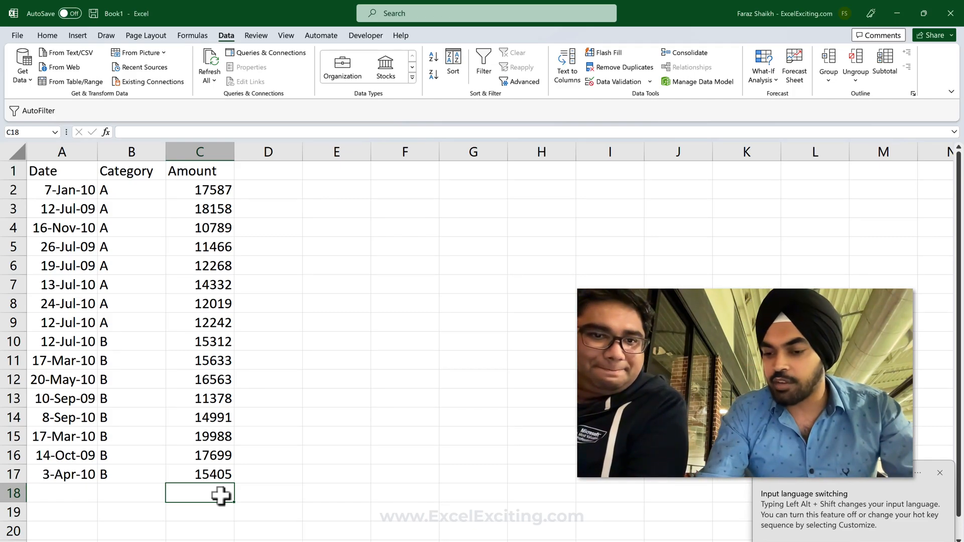
# Step: Enter the criterion >=13000 in cell C18 below the Amount column
pyautogui.write('>=')
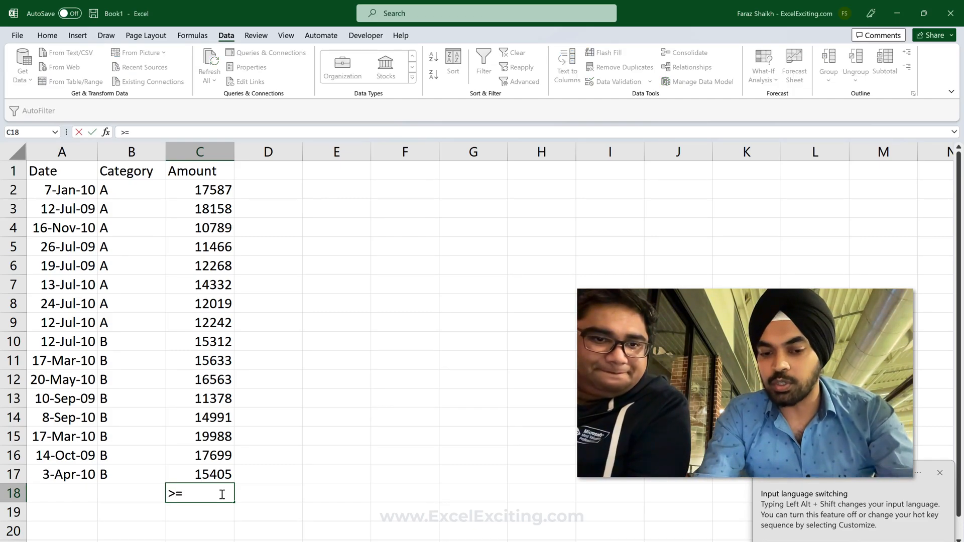
pyautogui.write('13000')
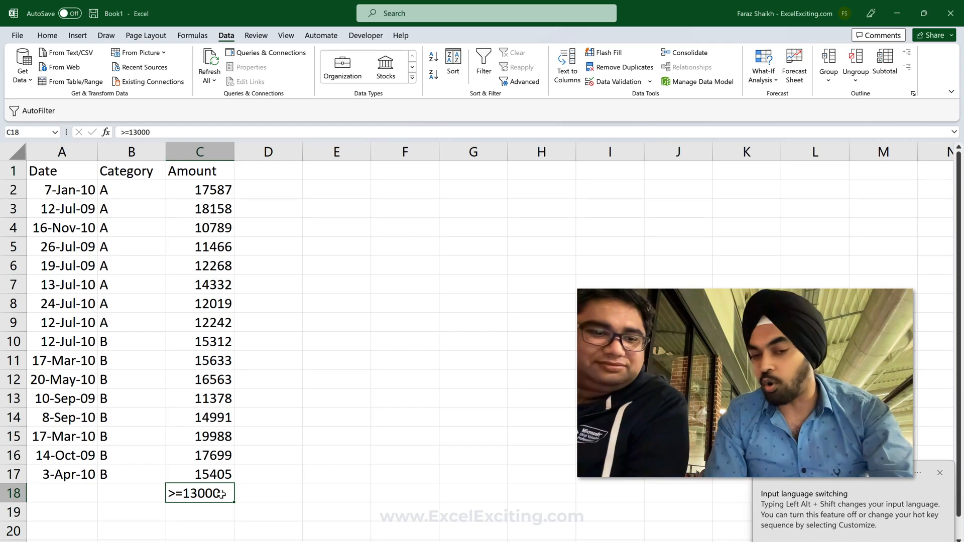
pyautogui.click(483, 61)
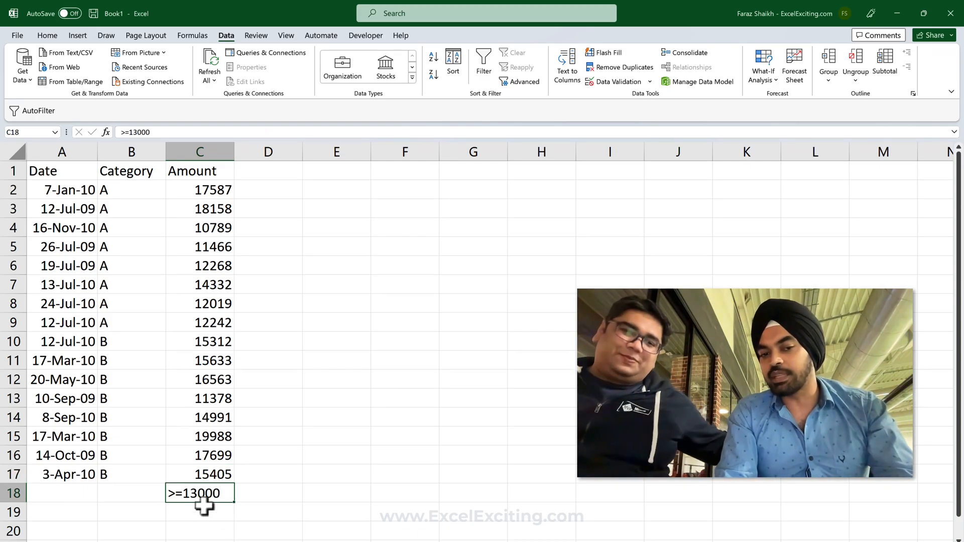
pyautogui.moveTo(175, 521)
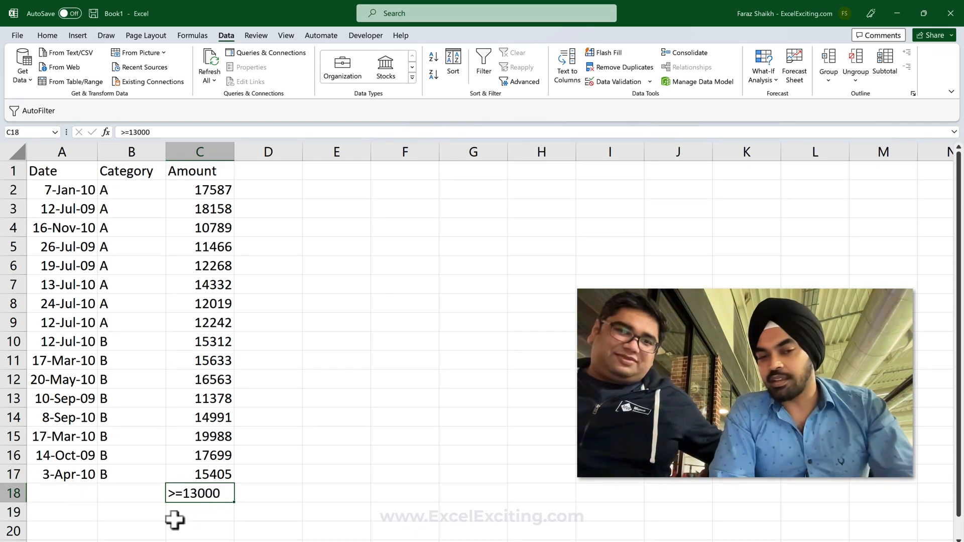